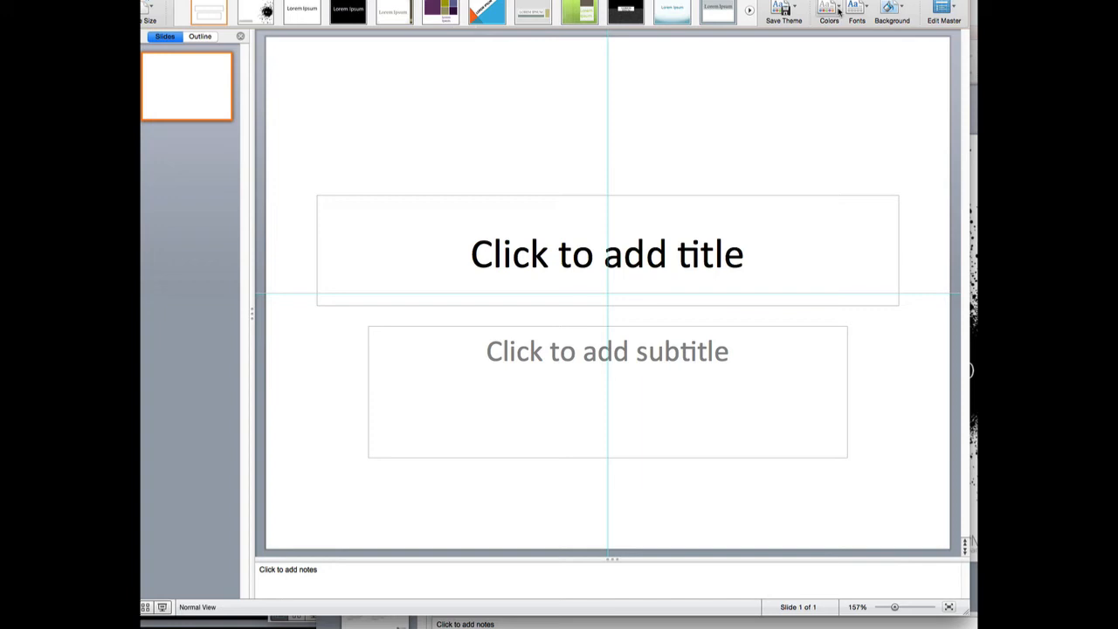
# Show the theme colour sets from the Themes ribbon's Colors dropdown.
pyautogui.click(828, 14)
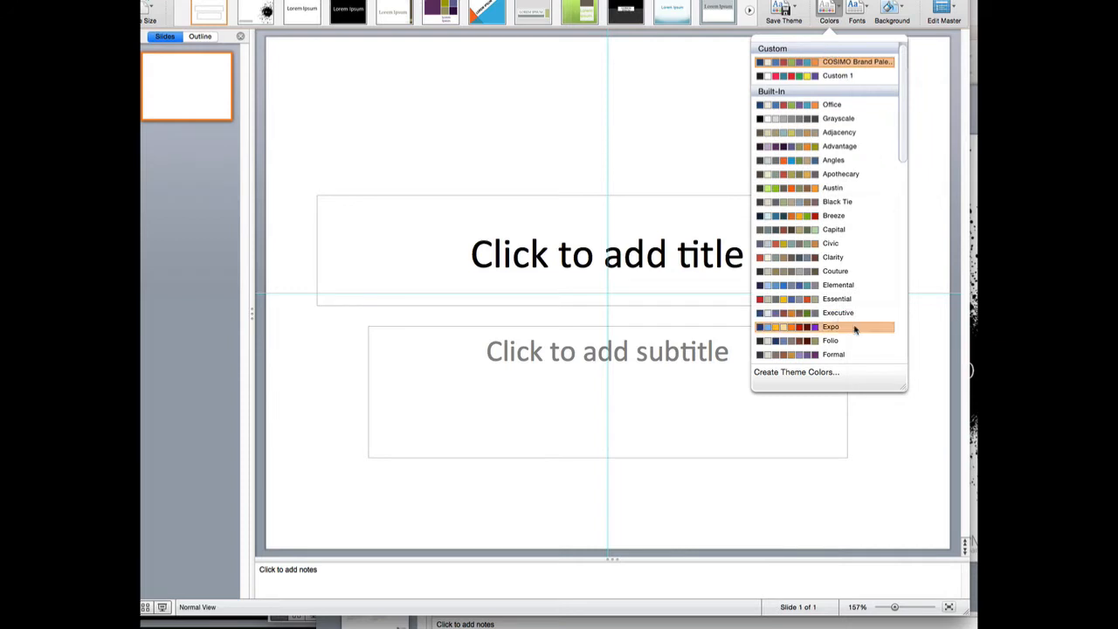
pyautogui.moveTo(793, 372)
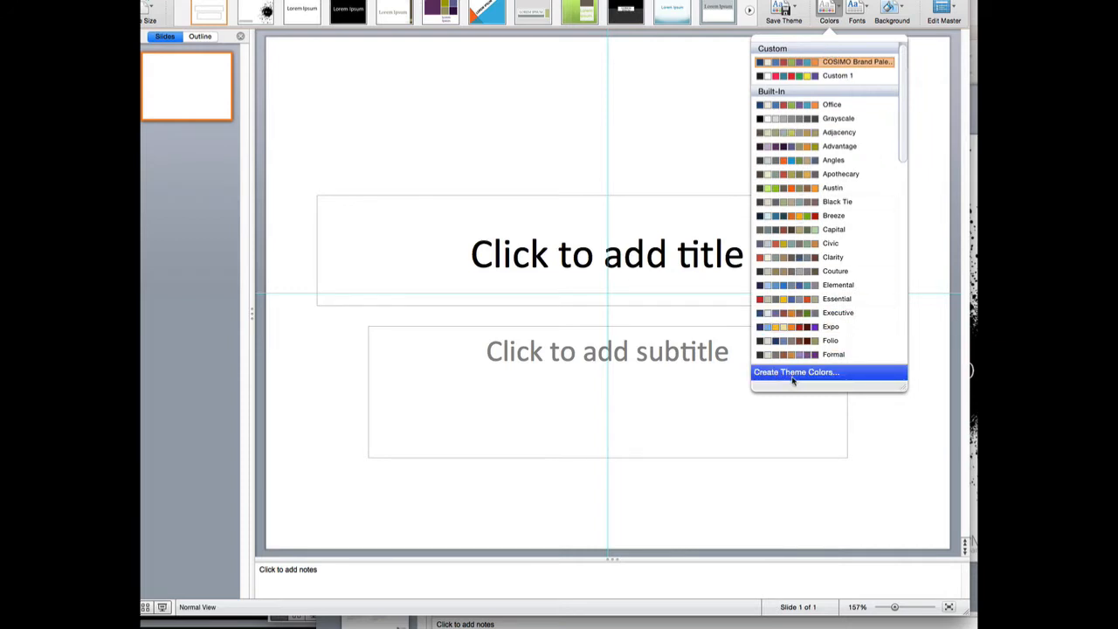
pyautogui.moveTo(796, 375)
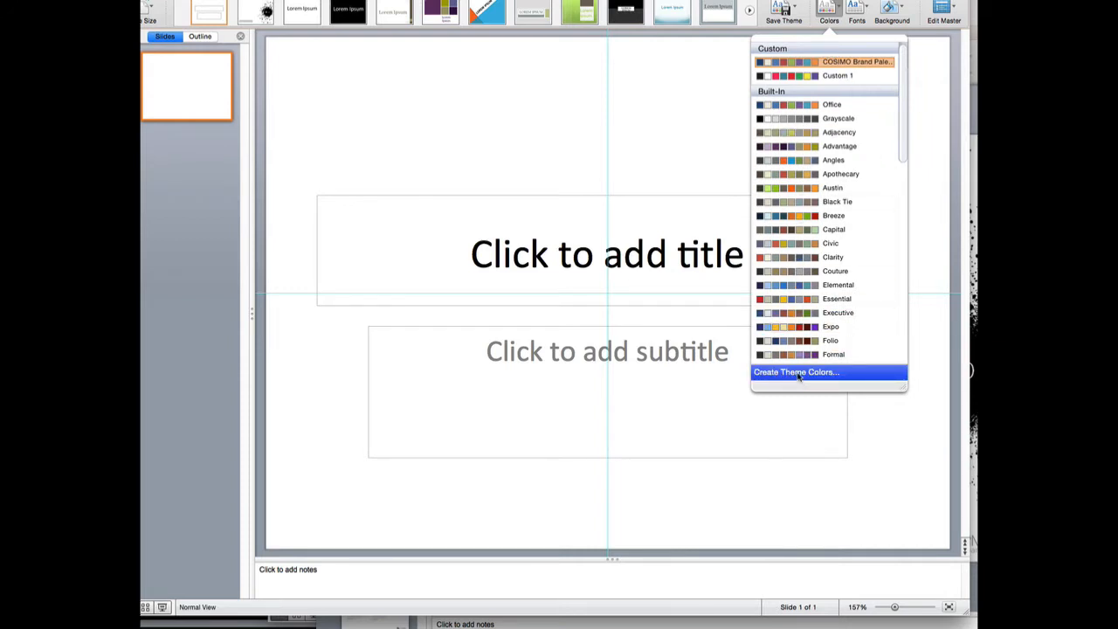
# Begin a new Custom 2 theme colour set and select Text/Background - Dark 2 for editing.
pyautogui.click(797, 372)
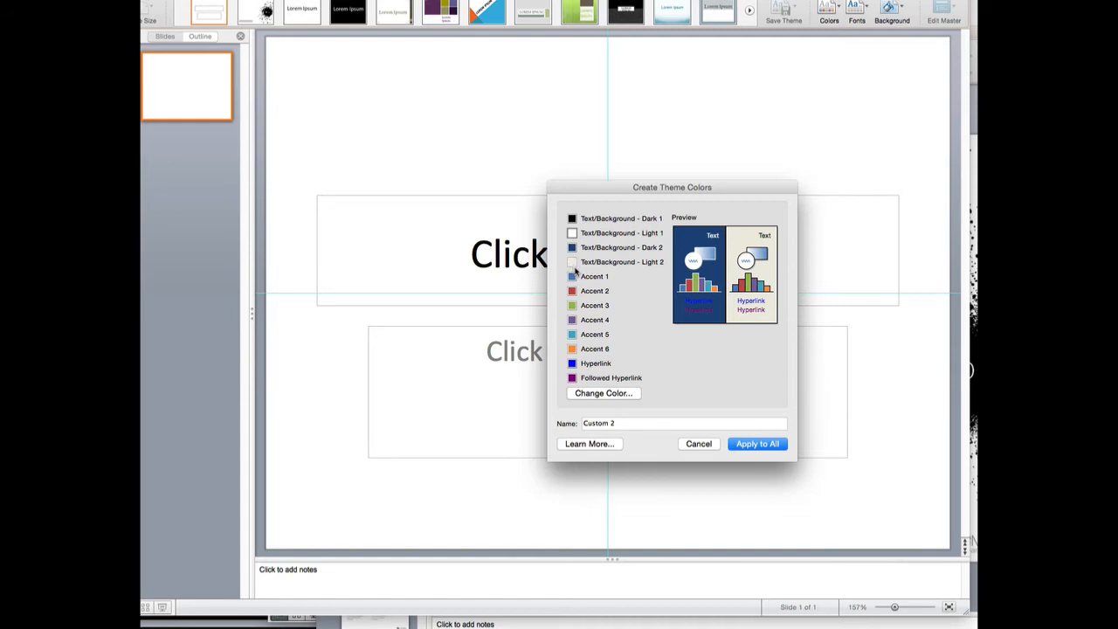
pyautogui.click(573, 248)
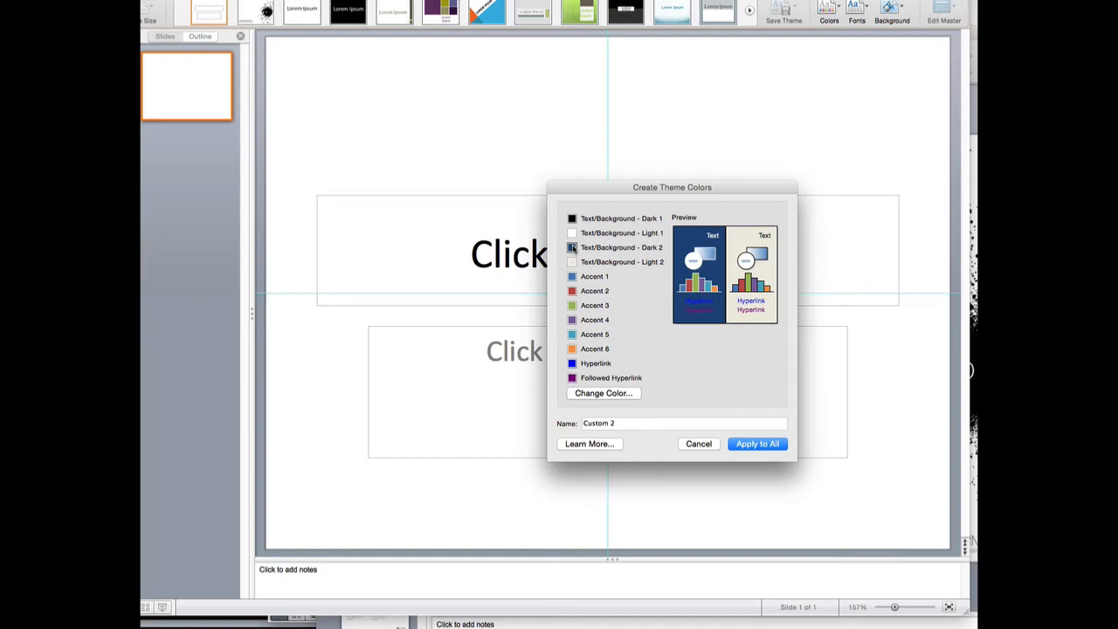
# Set Text/Background - Dark 2 to purple with RGB 110, 84, 188.
pyautogui.click(601, 393)
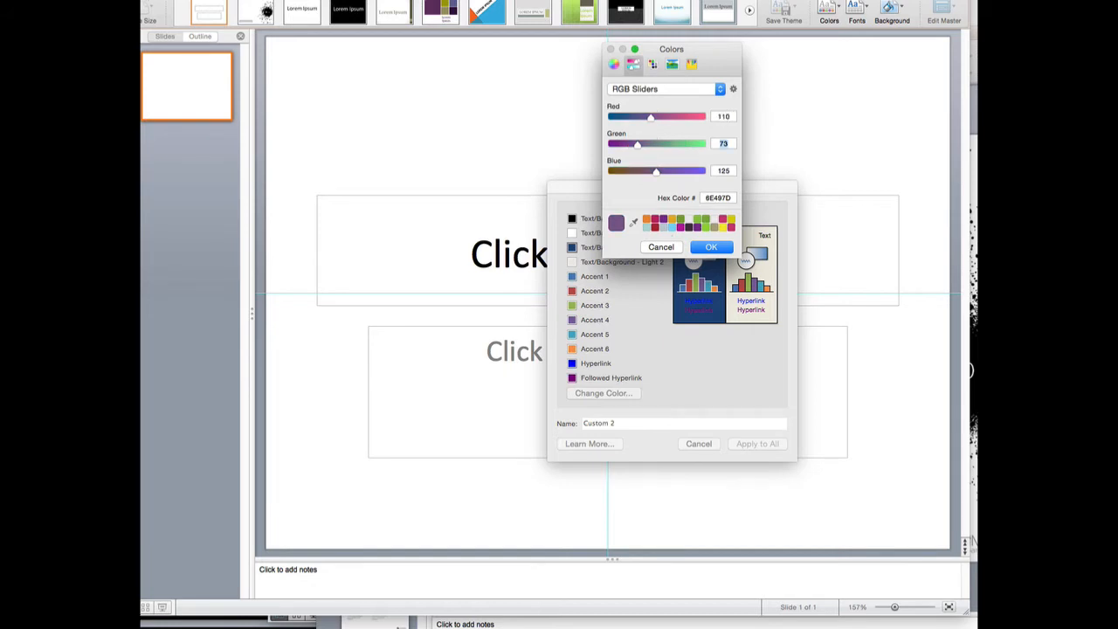
pyautogui.moveTo(637, 144); pyautogui.dragTo(643, 143)
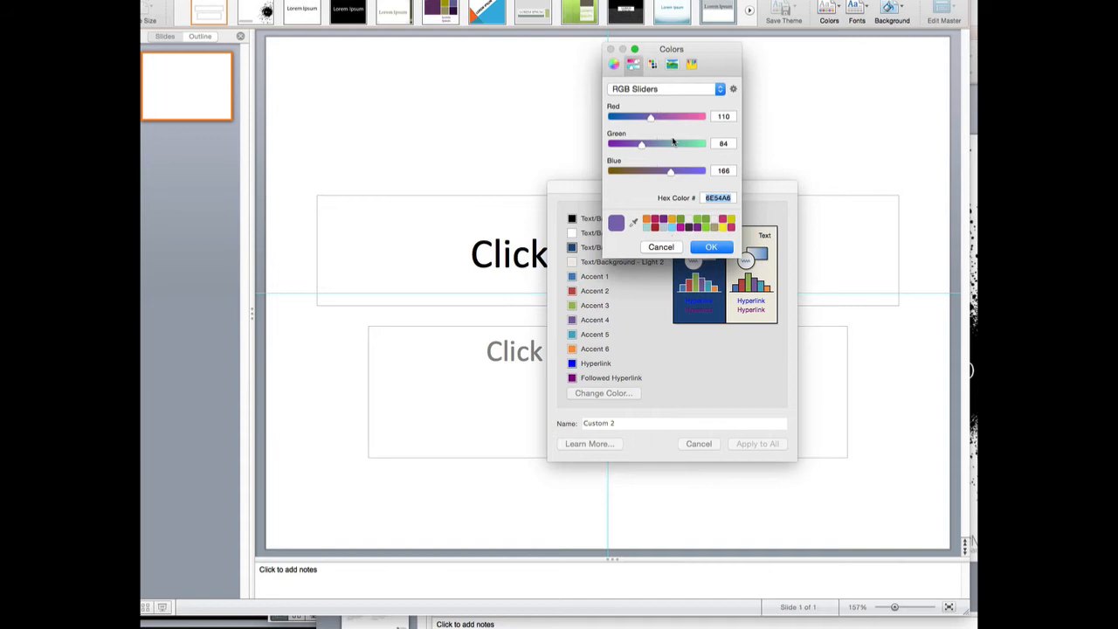
pyautogui.moveTo(636, 105)
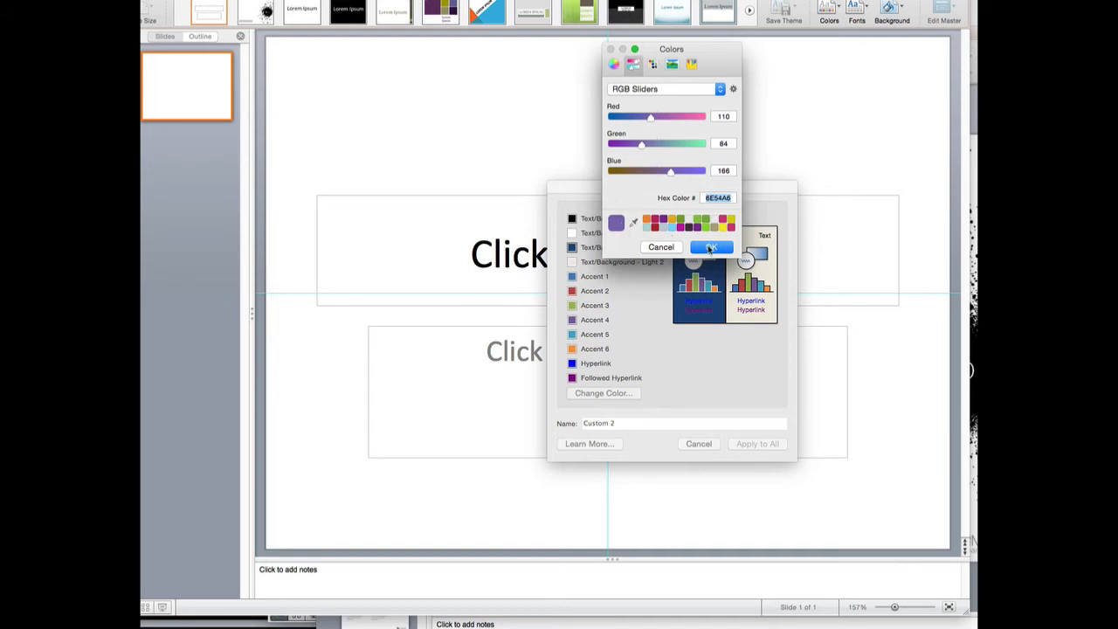
pyautogui.click(709, 246)
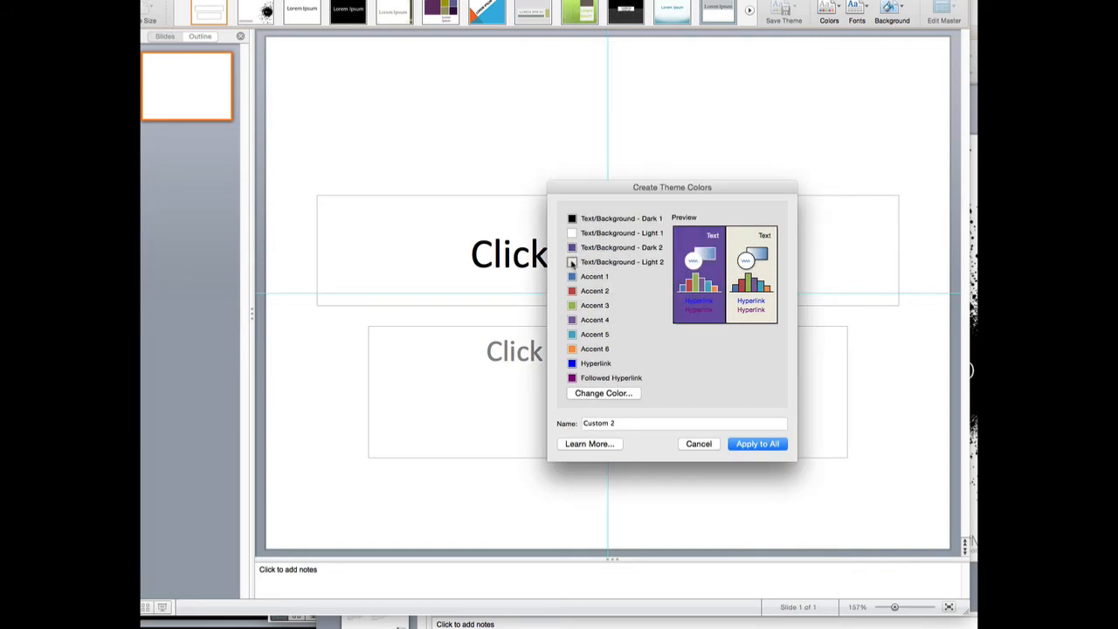
# Set Text/Background - Light 2 to pink-red with RGB 255, 2, 89.
pyautogui.click(601, 393)
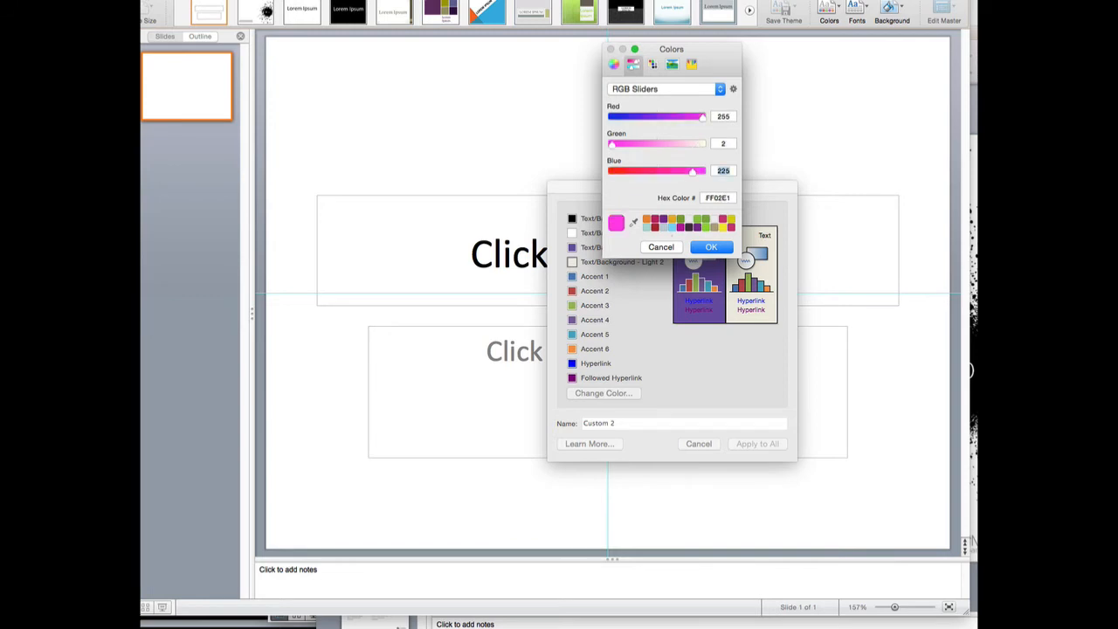
pyautogui.moveTo(692, 171); pyautogui.dragTo(643, 171)
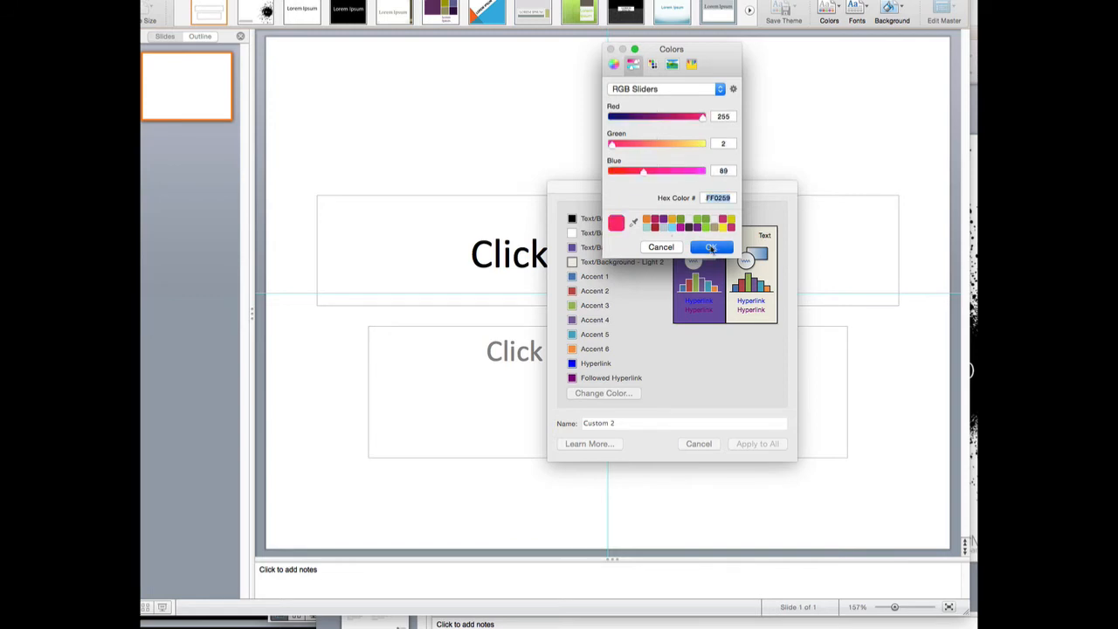
pyautogui.click(711, 247)
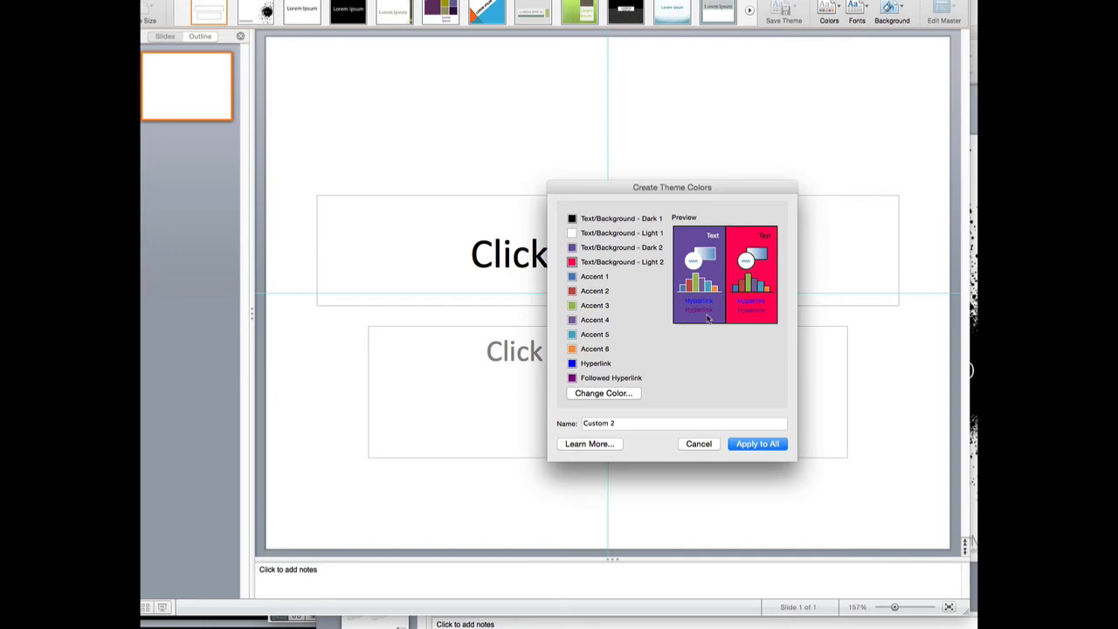
pyautogui.moveTo(720, 387)
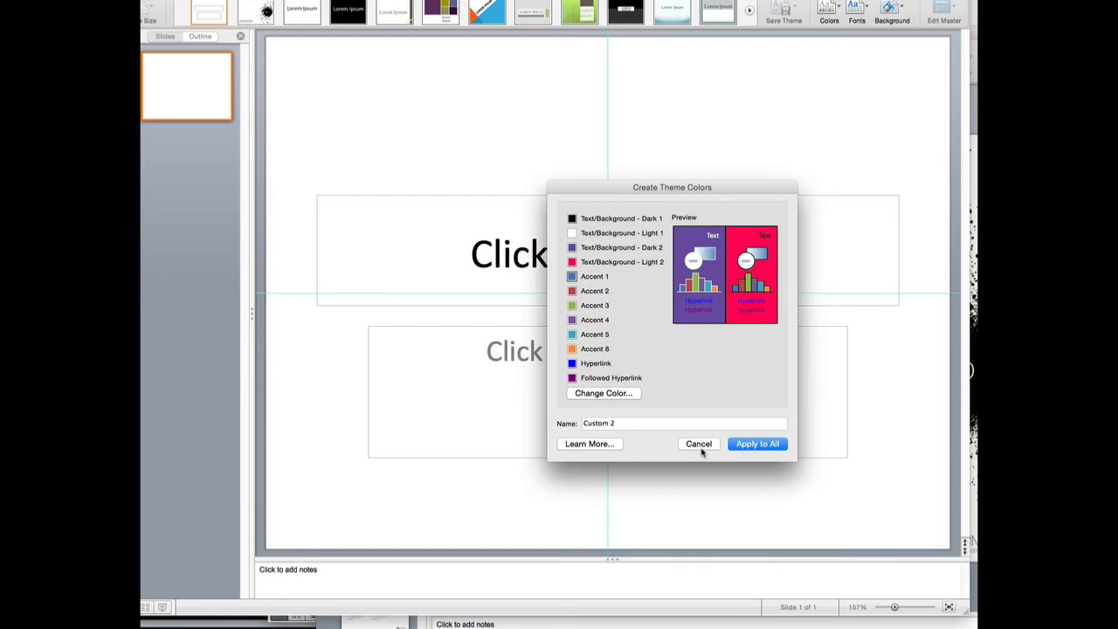
# Leave the Create Theme Colors dialog and enter 'TITLE GOES HERE' as the slide title.
pyautogui.click(699, 444)
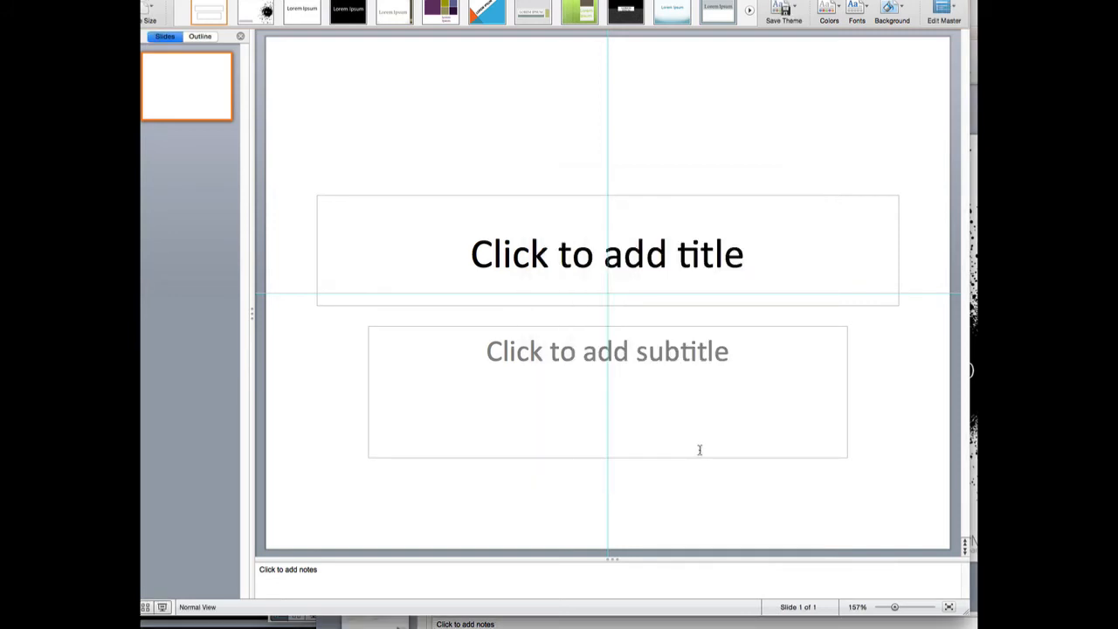
pyautogui.moveTo(635, 318)
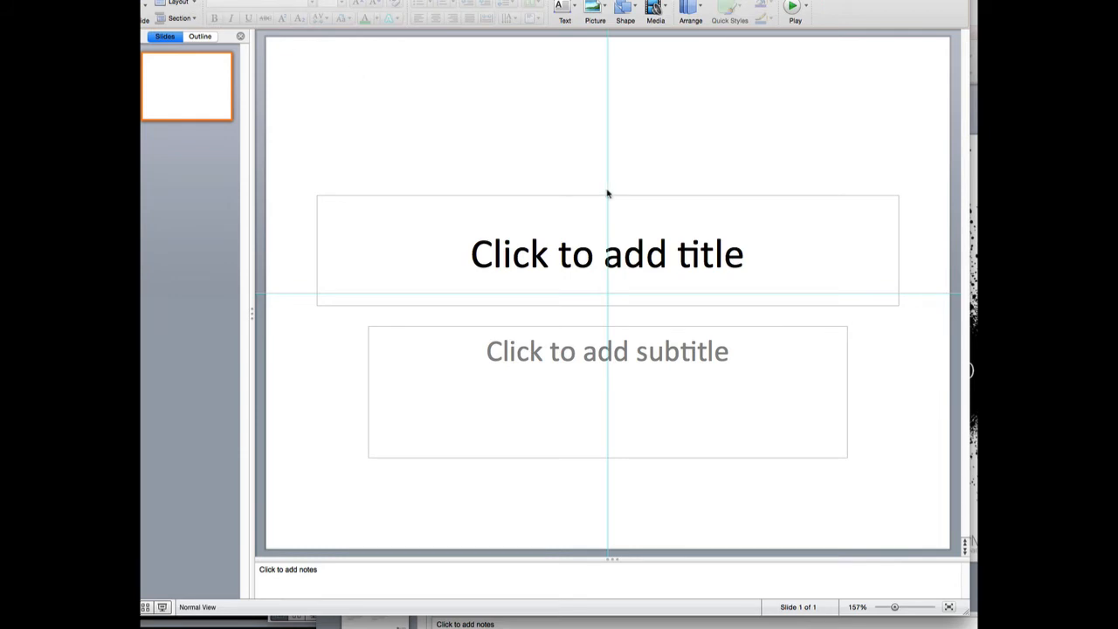
pyautogui.click(606, 255)
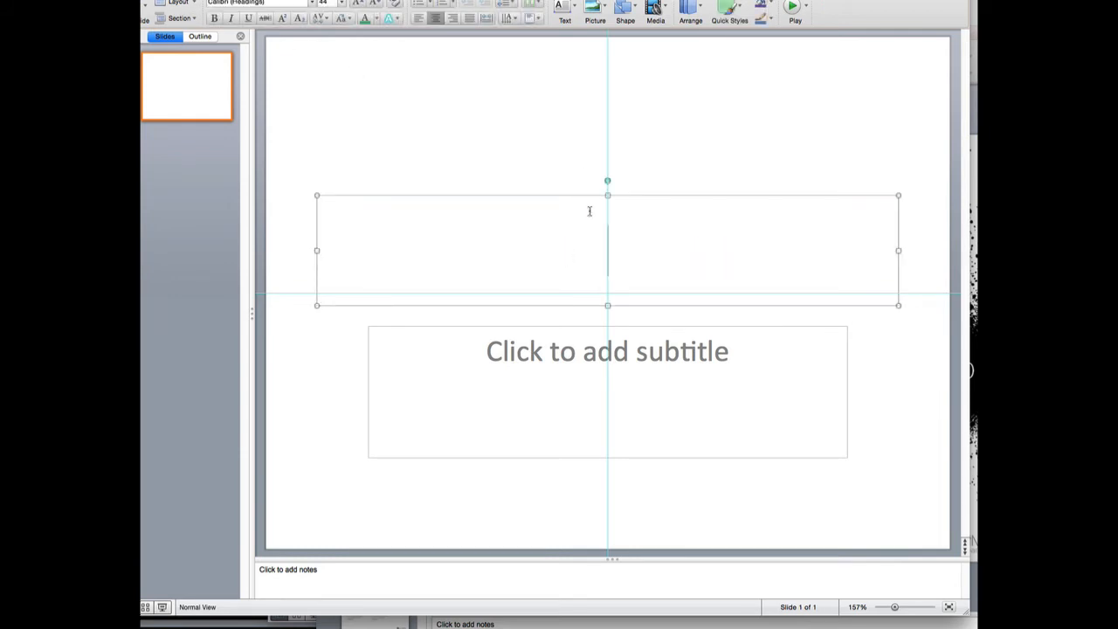
pyautogui.write('TITLE')
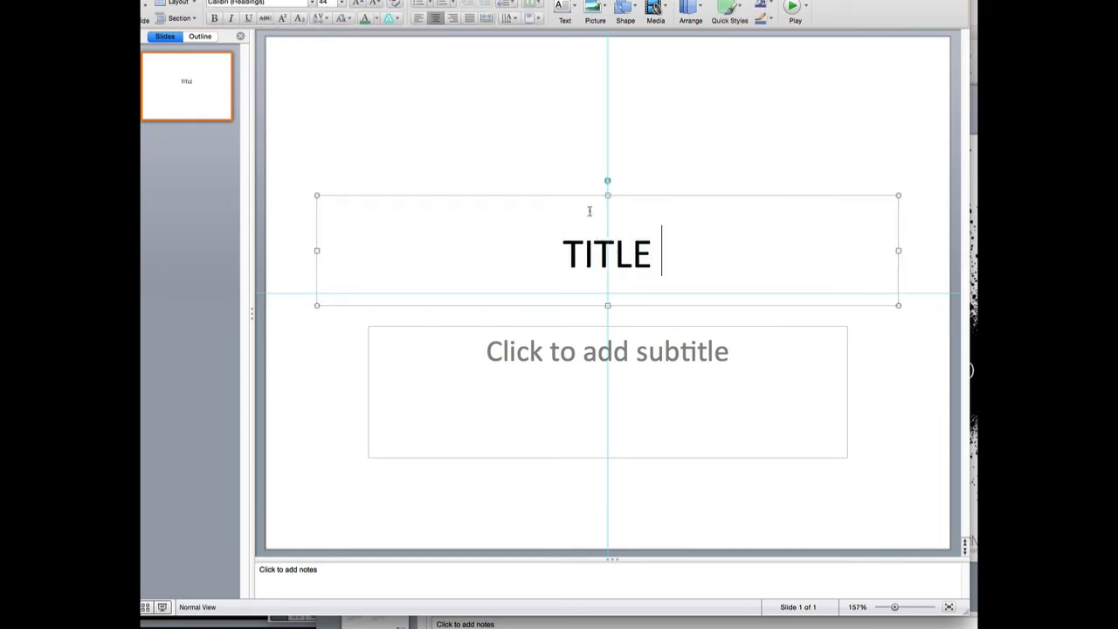
pyautogui.write('GOES HERE')
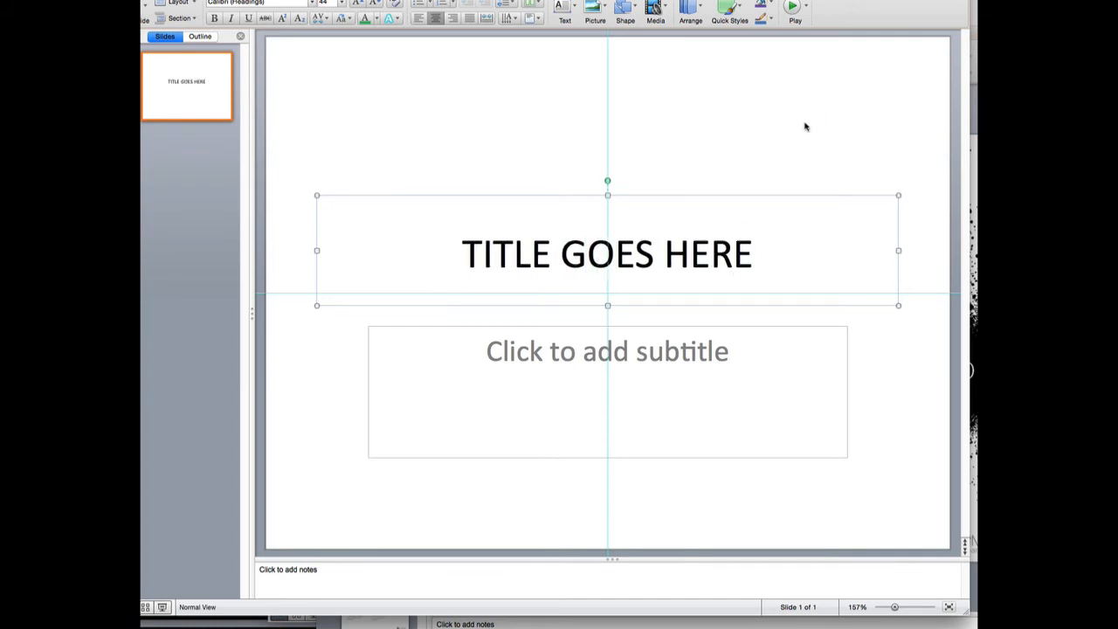
# Select the title text and reach More Colors… from the Font Color choices.
pyautogui.tripleClick(606, 255)
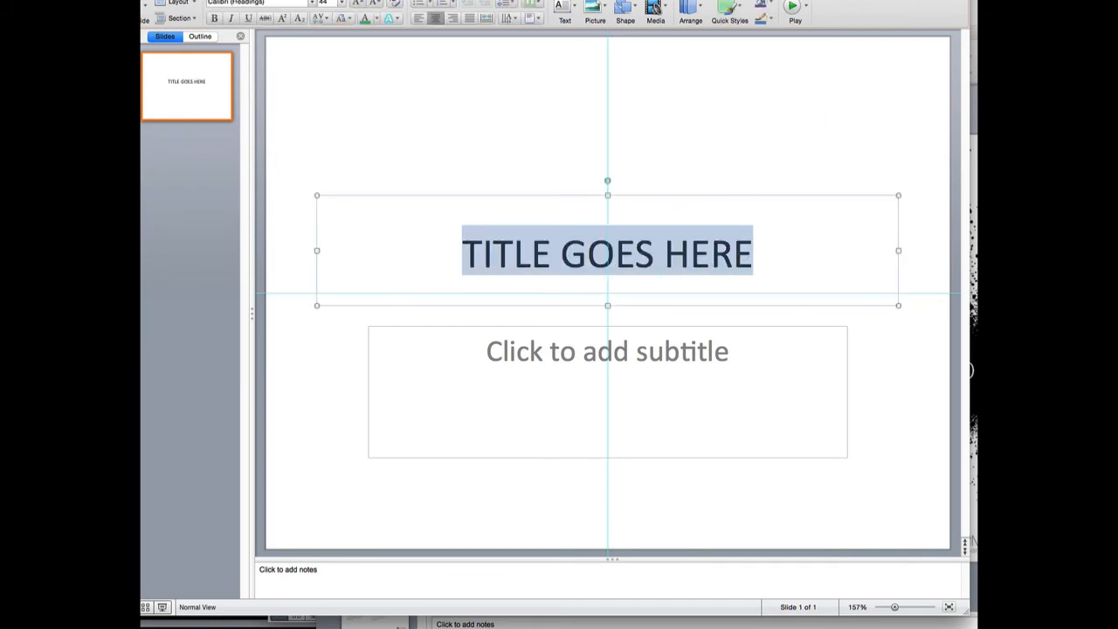
pyautogui.moveTo(363, 17)
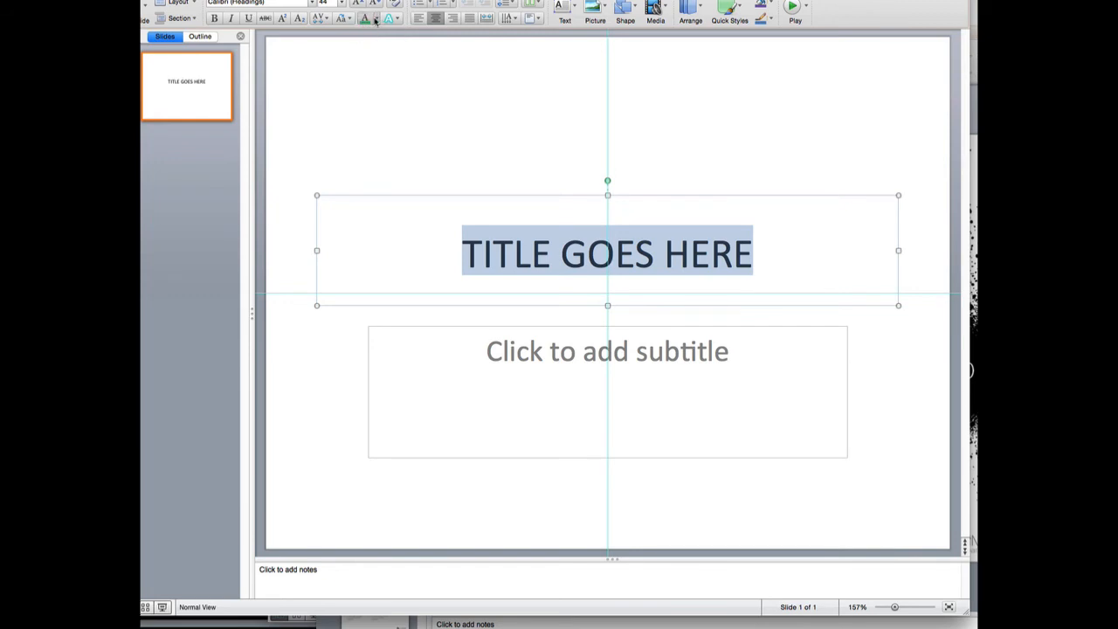
pyautogui.click(365, 18)
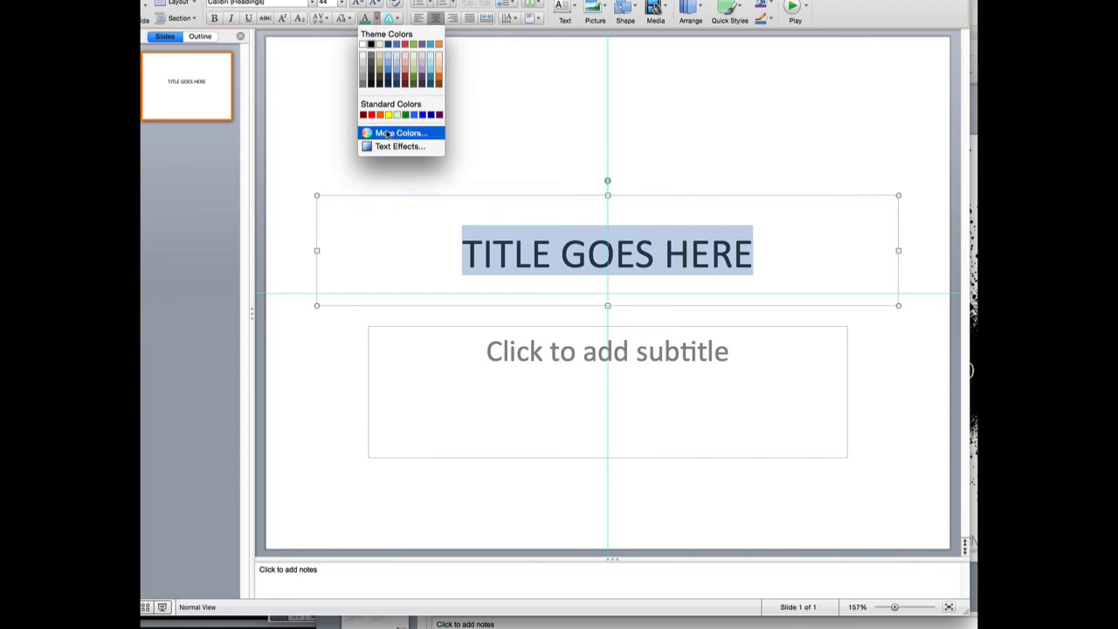
pyautogui.click(398, 133)
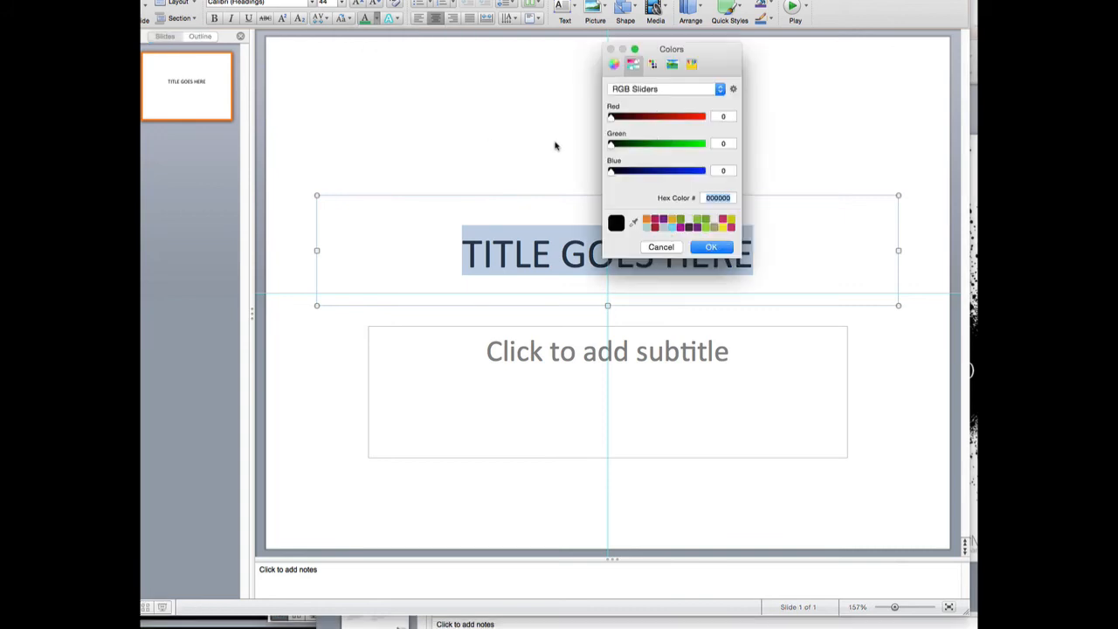
# With RGB Sliders, give the title the custom purple 110, 84, 188 and apply it.
pyautogui.moveTo(671, 49); pyautogui.dragTo(837, 92)
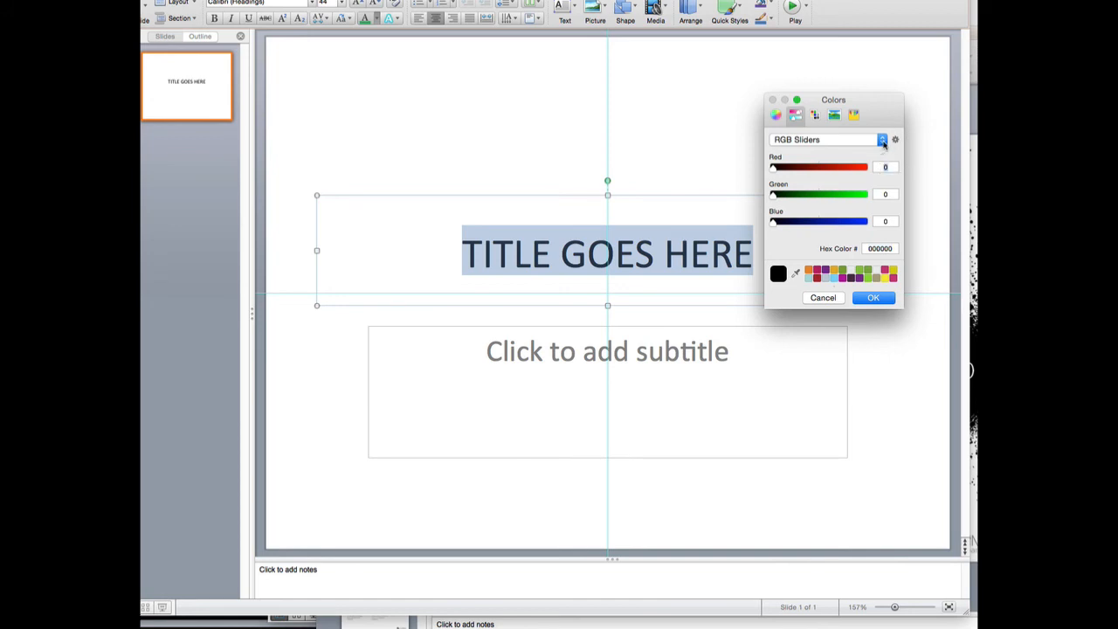
pyautogui.click(882, 140)
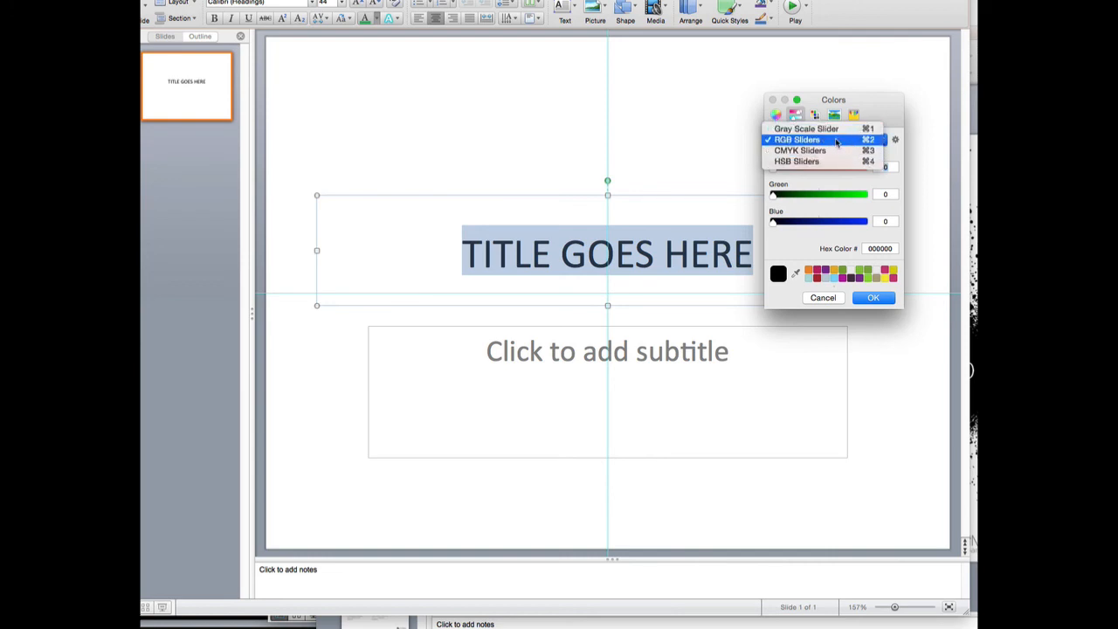
pyautogui.click(796, 140)
pyautogui.write('166')
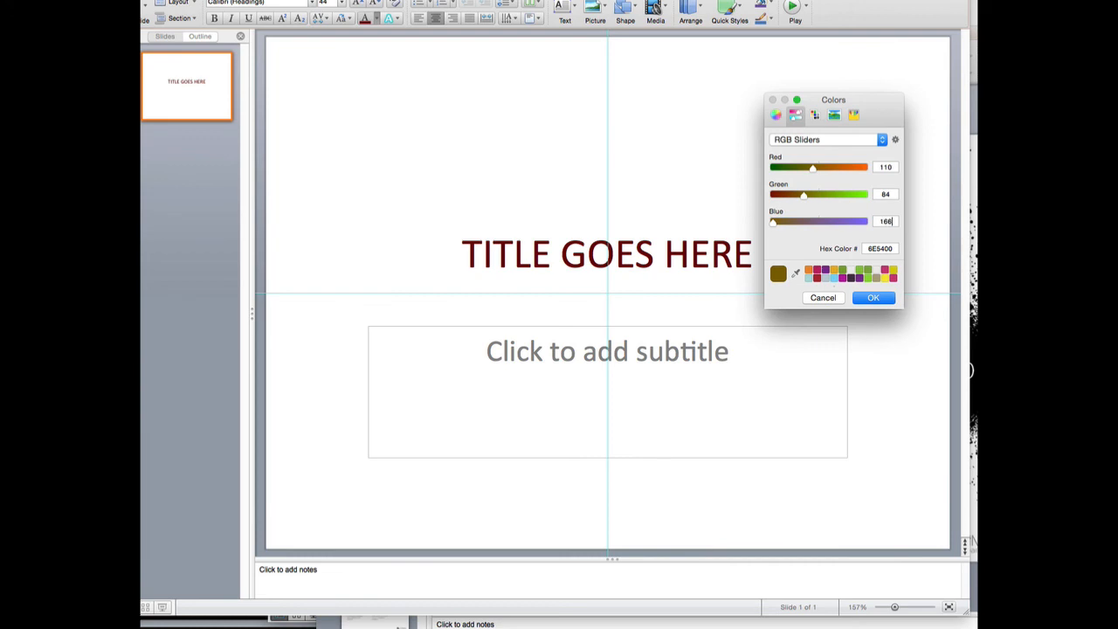
pyautogui.click(777, 272)
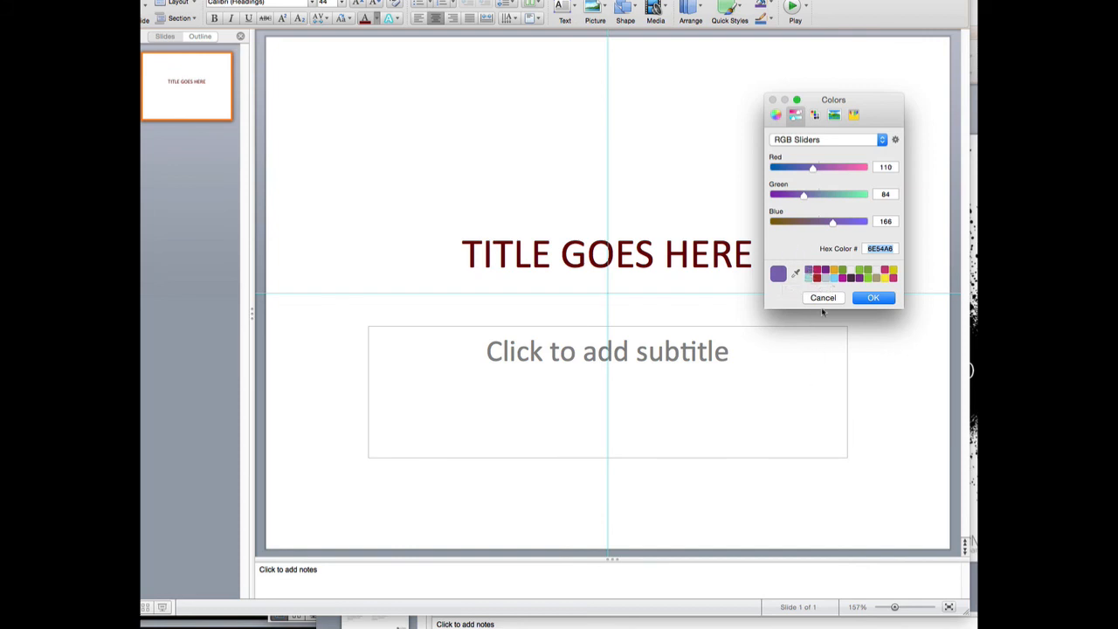
pyautogui.click(871, 296)
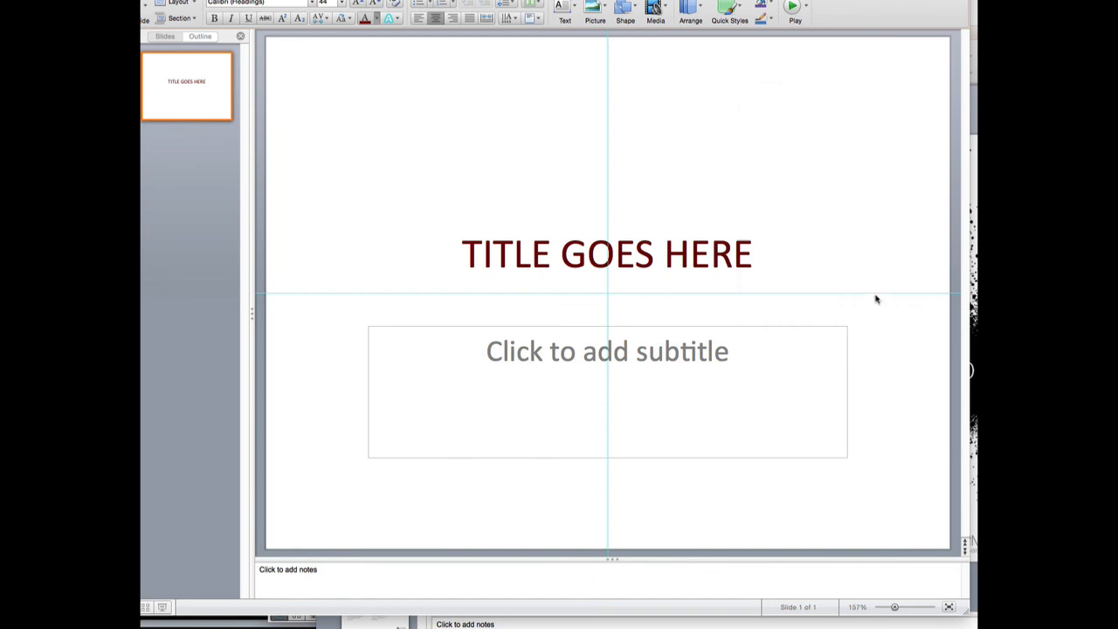
# Enter 'SUBTITLE!' in the subtitle, select it and show its Font Color choices.
pyautogui.tripleClick(606, 255)
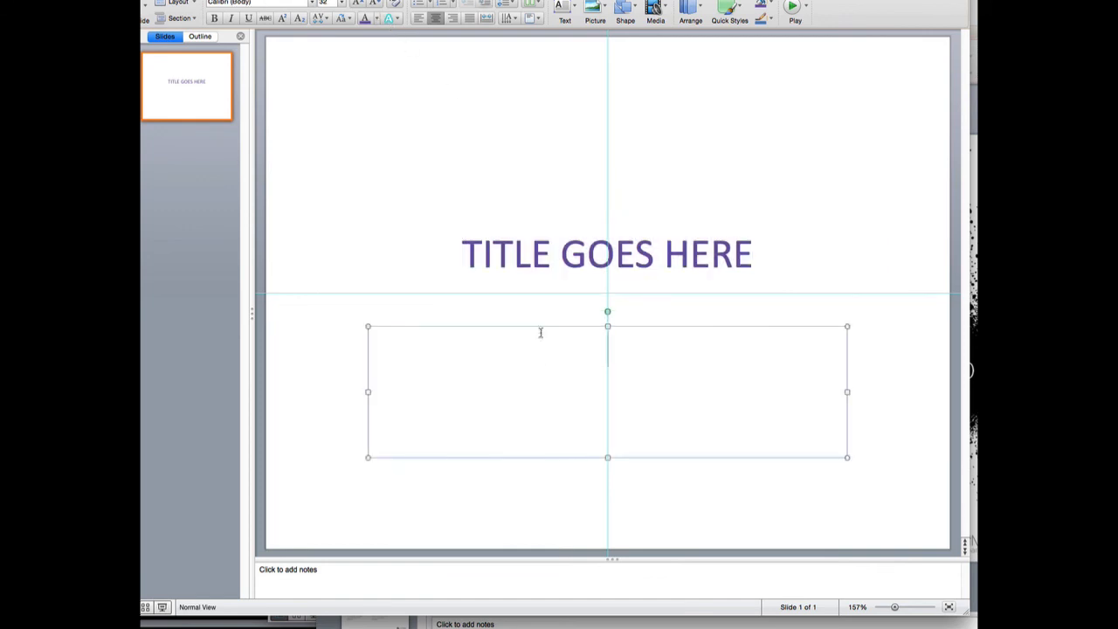
pyautogui.write('SUBTITLE!')
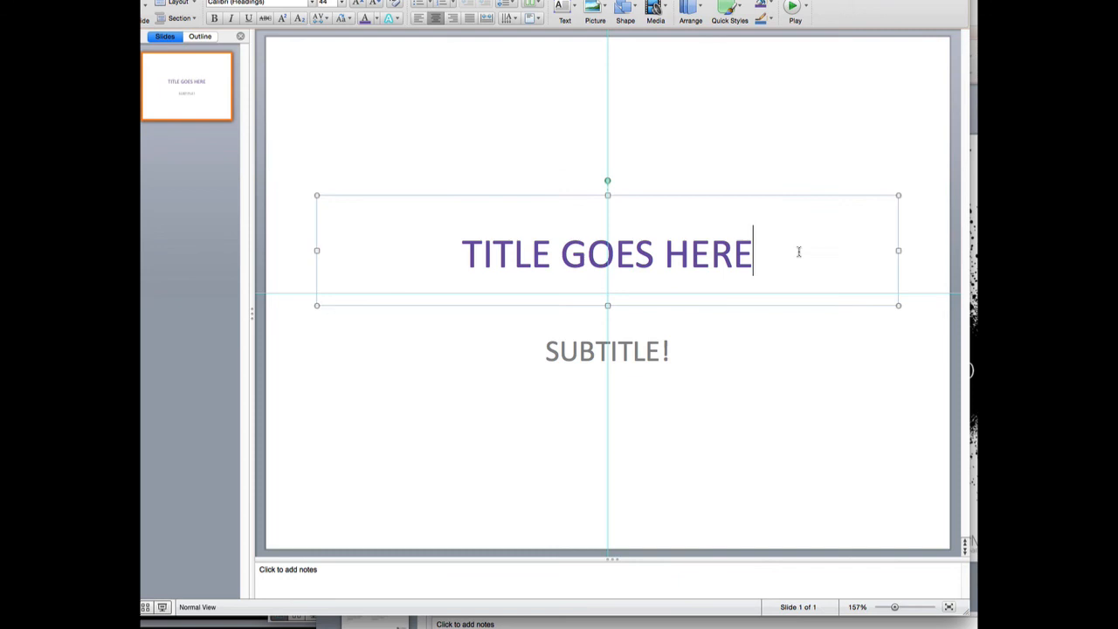
pyautogui.doubleClick(606, 349)
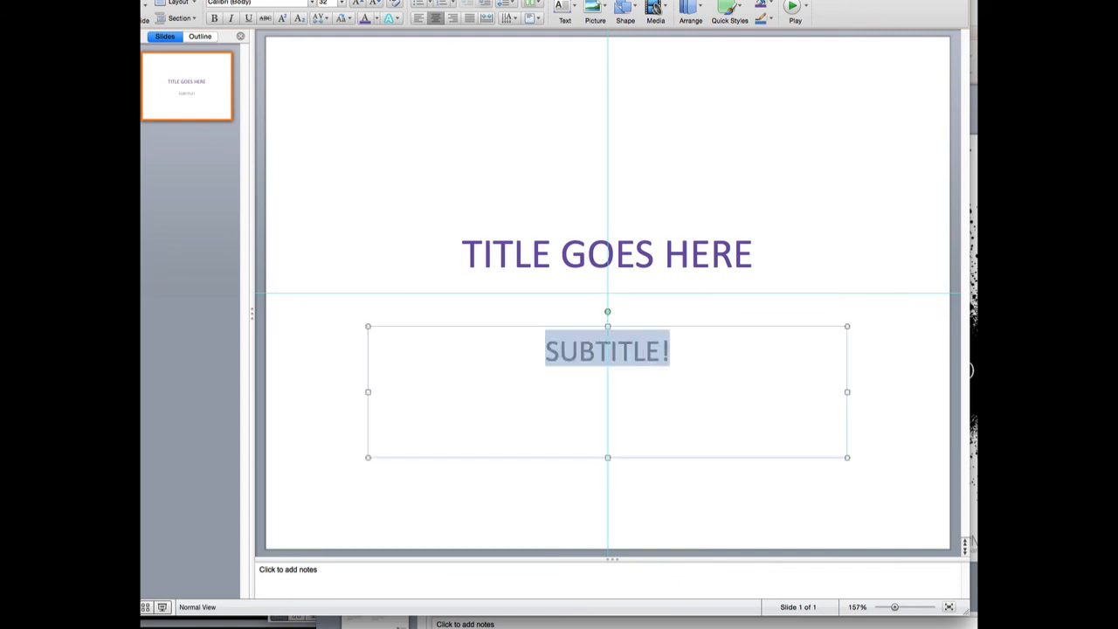
pyautogui.click(363, 18)
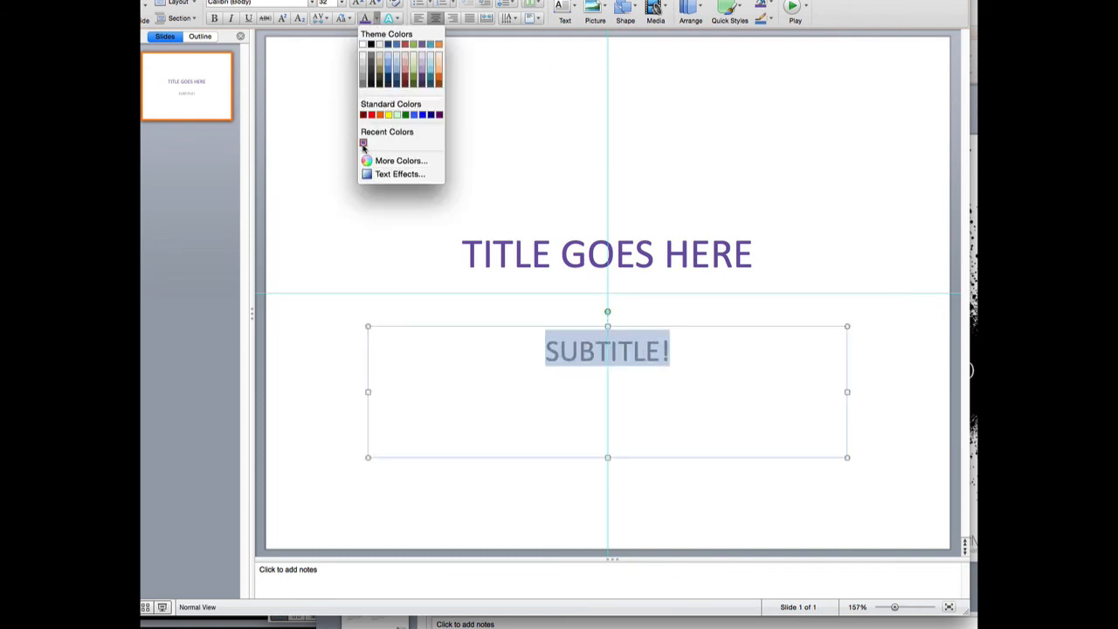